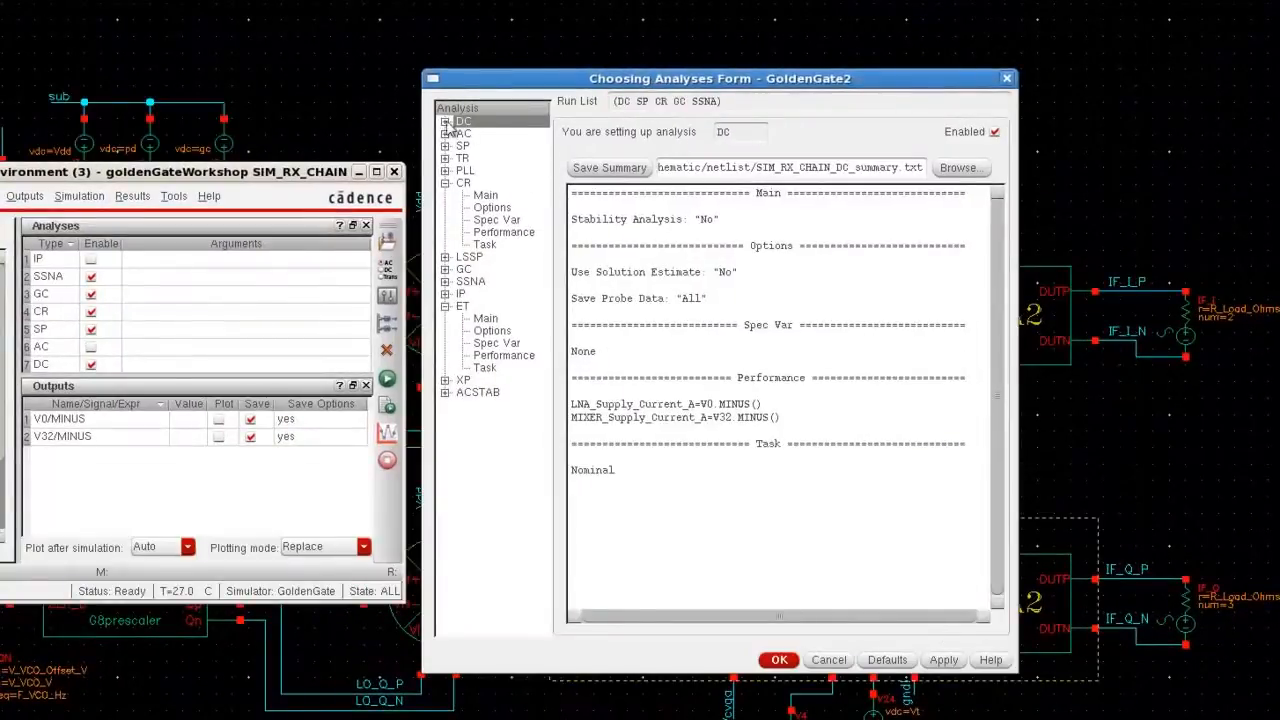
# Review the AC, S-parameter, CR Main and ET Main setups, then switch to the SIM_PA window
pyautogui.click(462, 133)
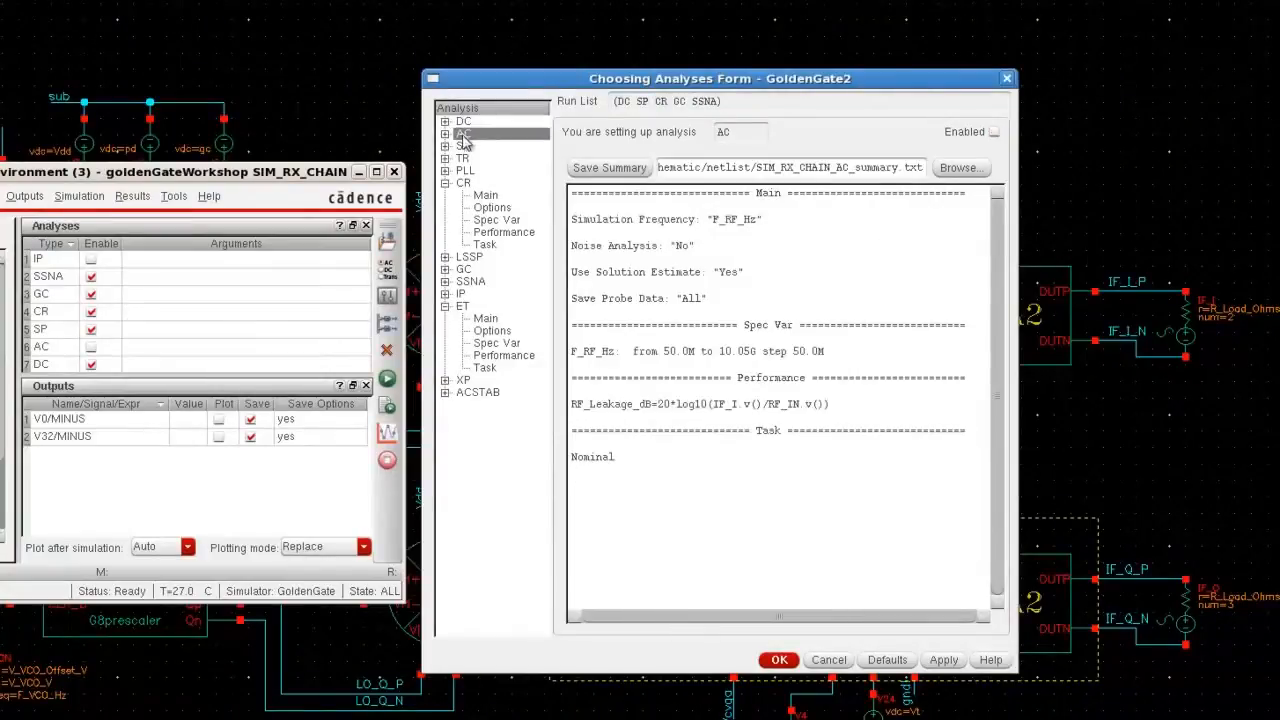
pyautogui.click(463, 145)
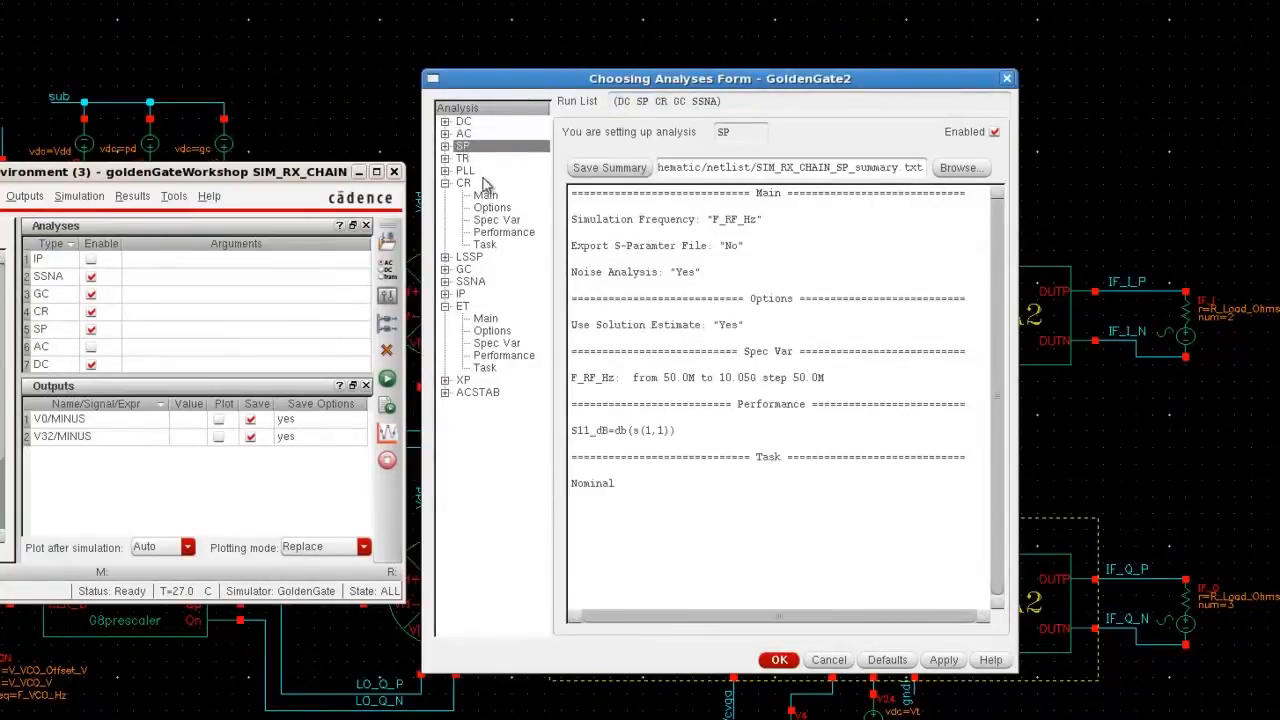
pyautogui.click(486, 195)
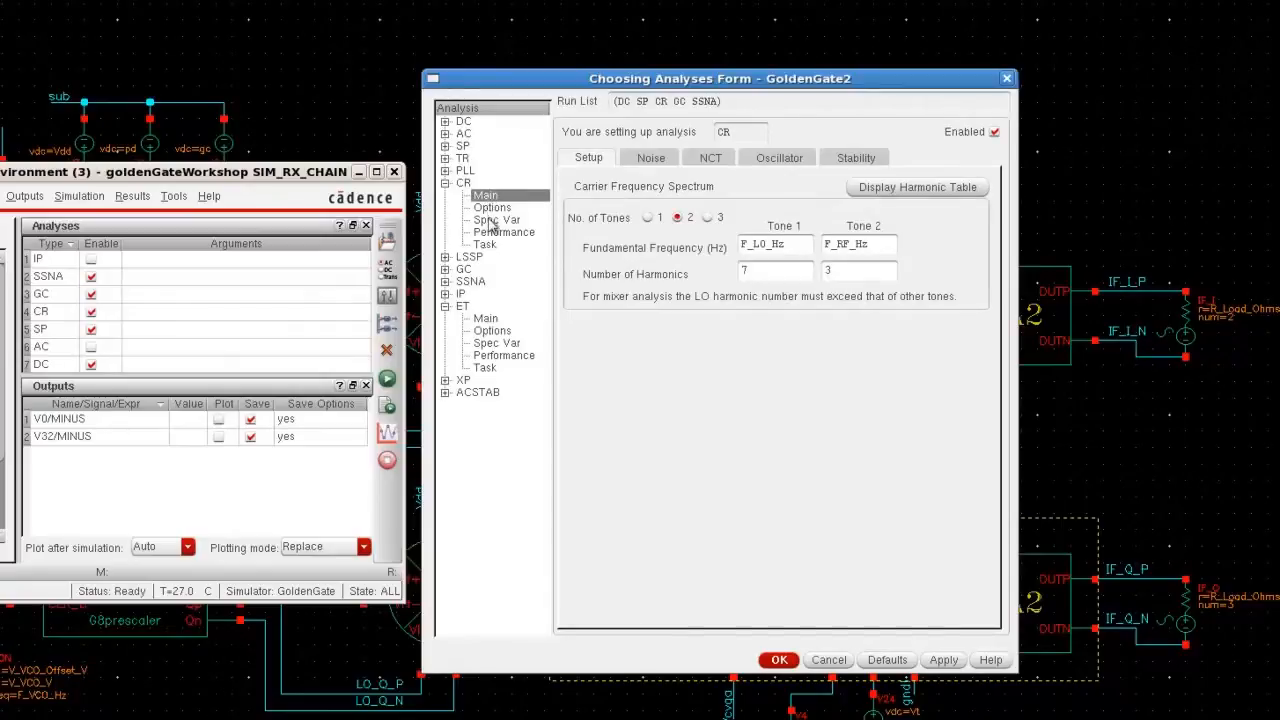
pyautogui.click(486, 318)
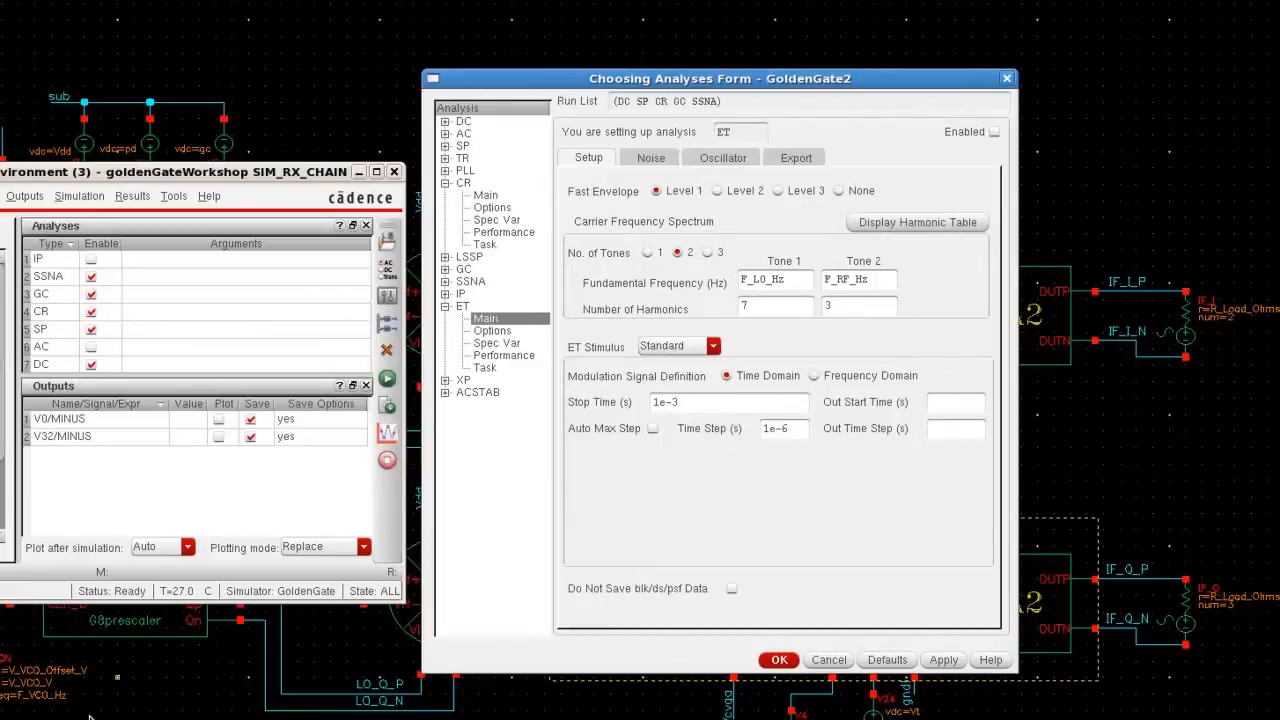
pyautogui.click(779, 659)
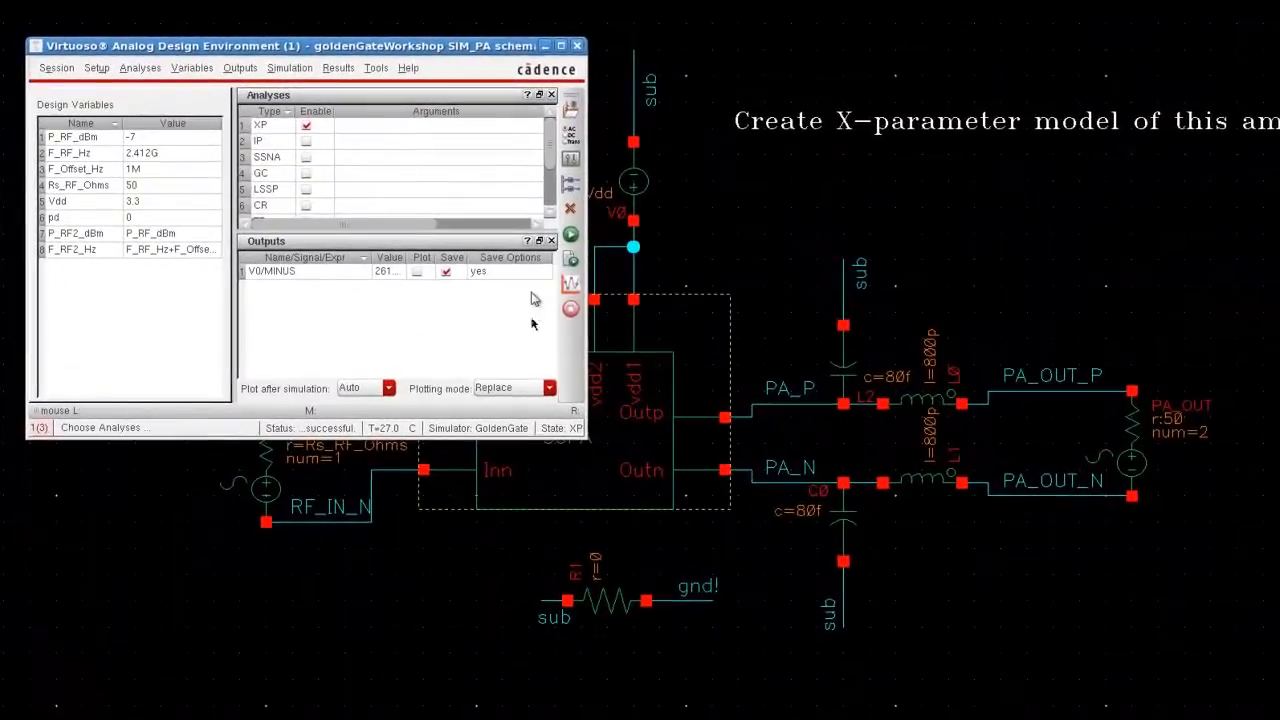
# Review the XP analysis Main settings and accept them with OK
pyautogui.doubleClick(261, 125)
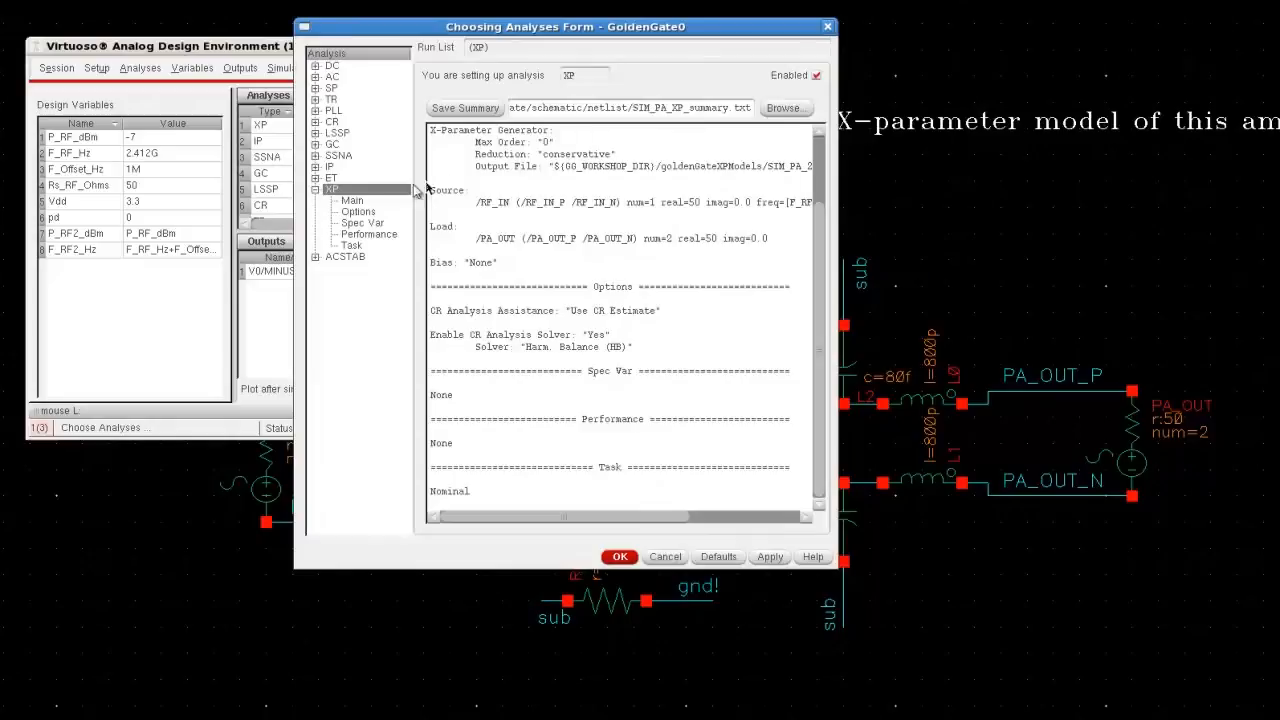
pyautogui.click(352, 200)
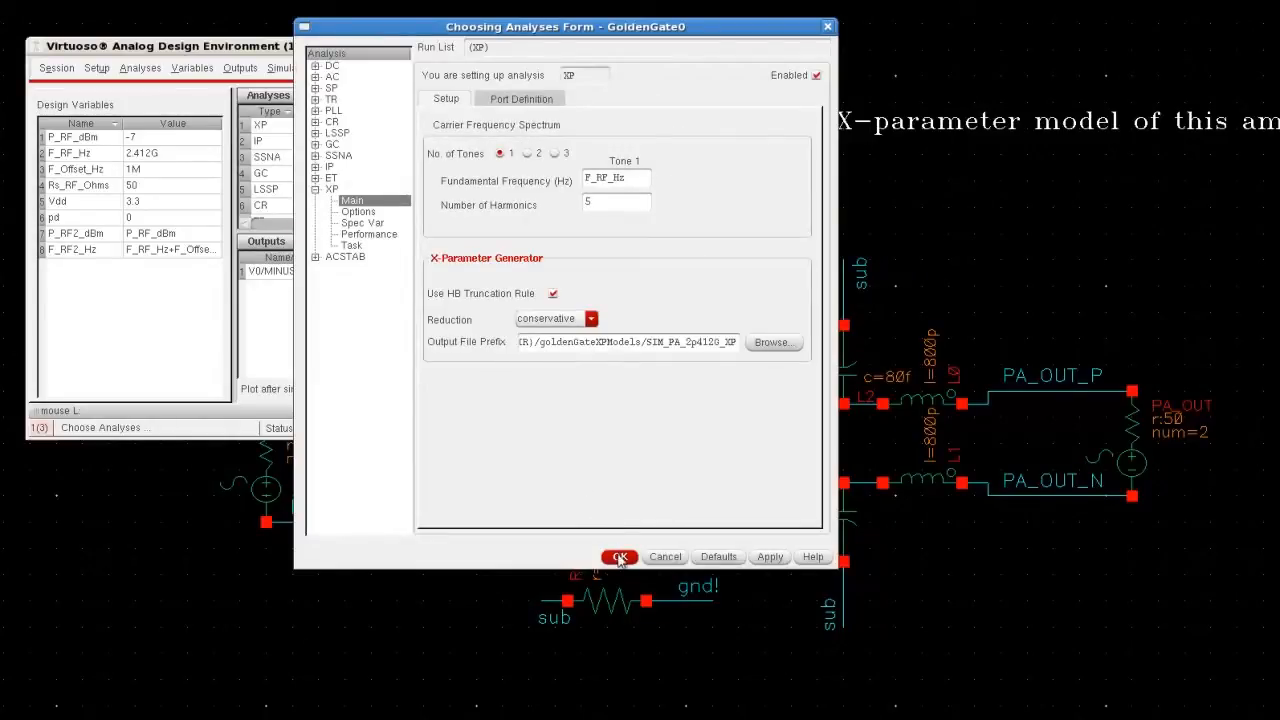
pyautogui.click(618, 557)
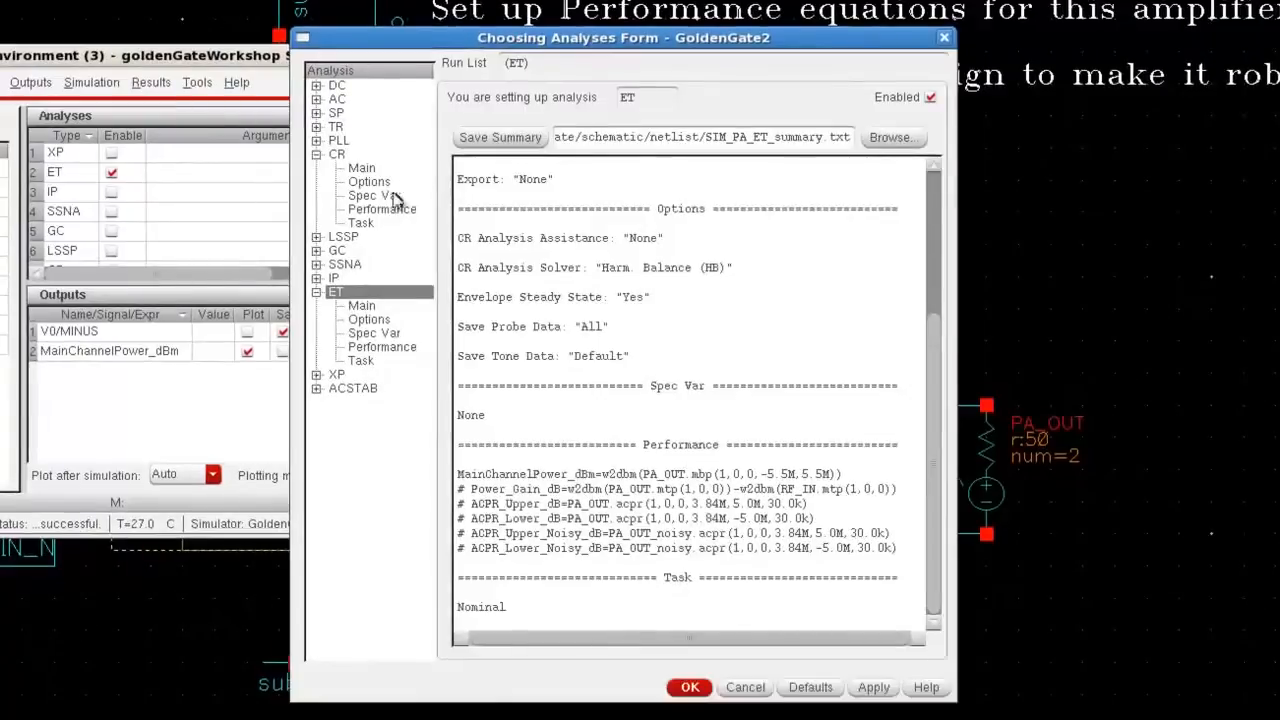
# Check CR Performance, set the ET task to Monte Carlo, and return to SIM_RX_CHAIN
pyautogui.click(381, 195)
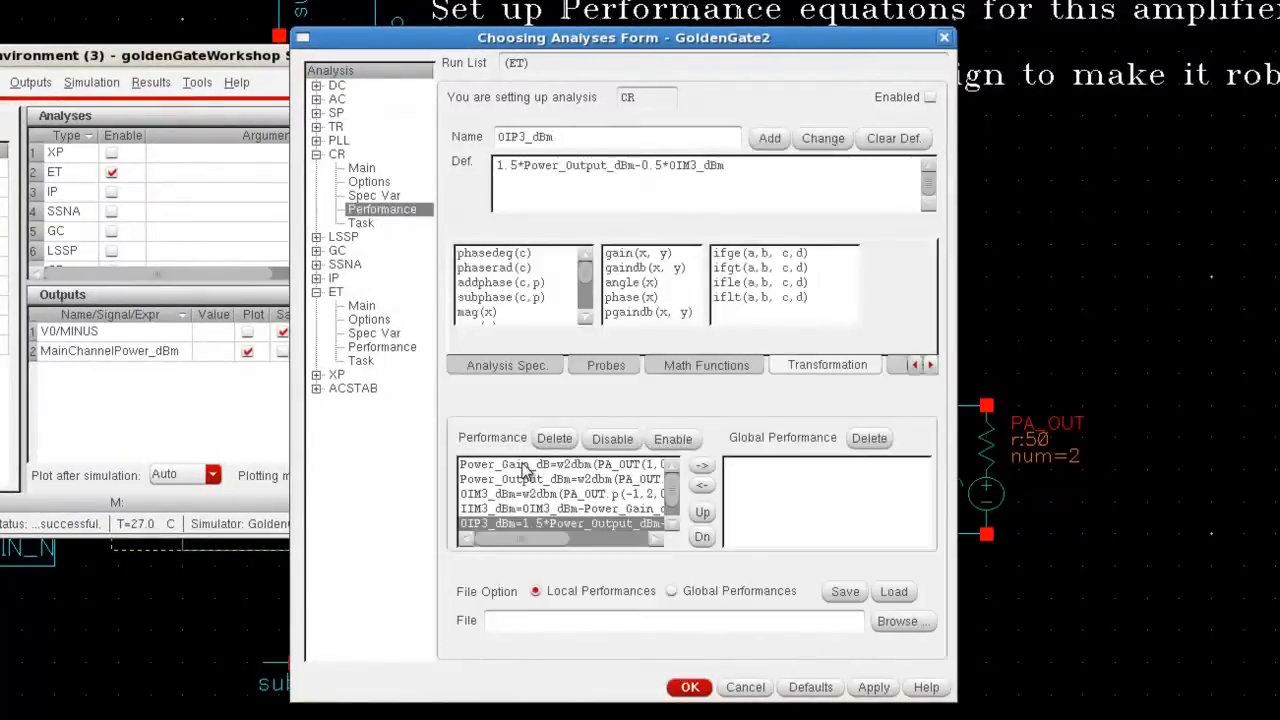
pyautogui.moveTo(422, 470)
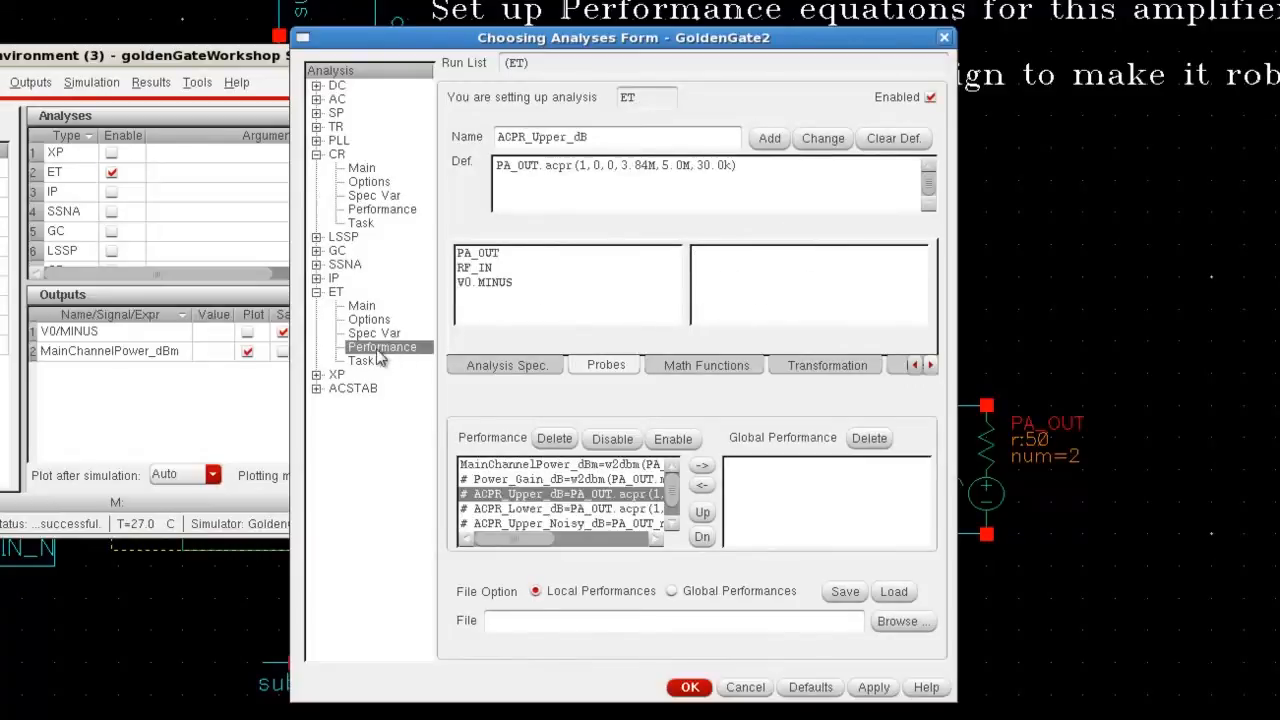
pyautogui.click(360, 360)
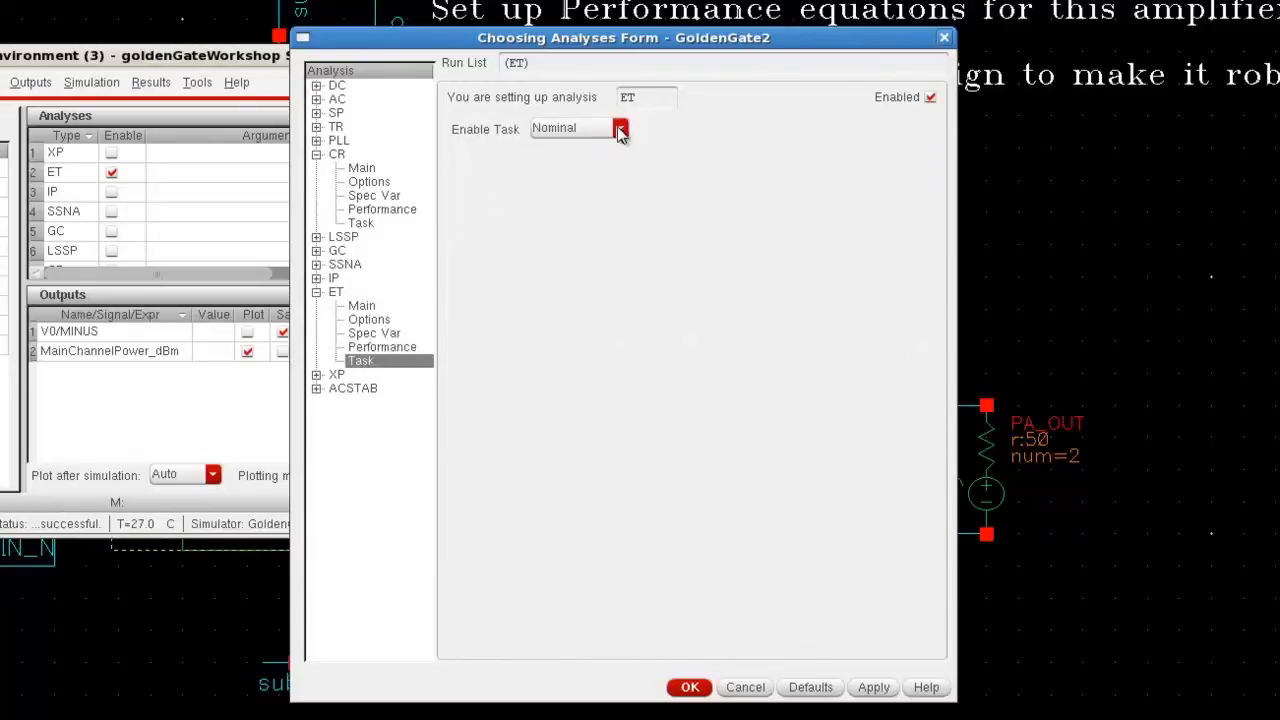
pyautogui.click(620, 128)
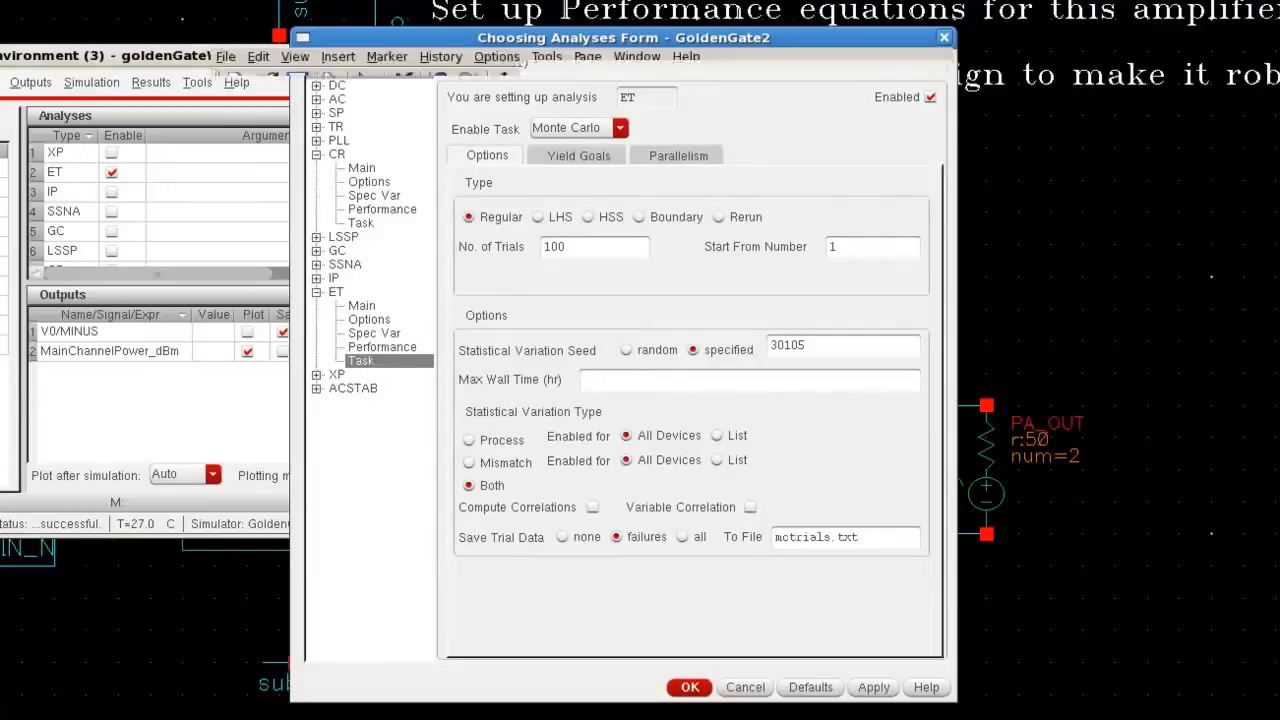
pyautogui.click(688, 687)
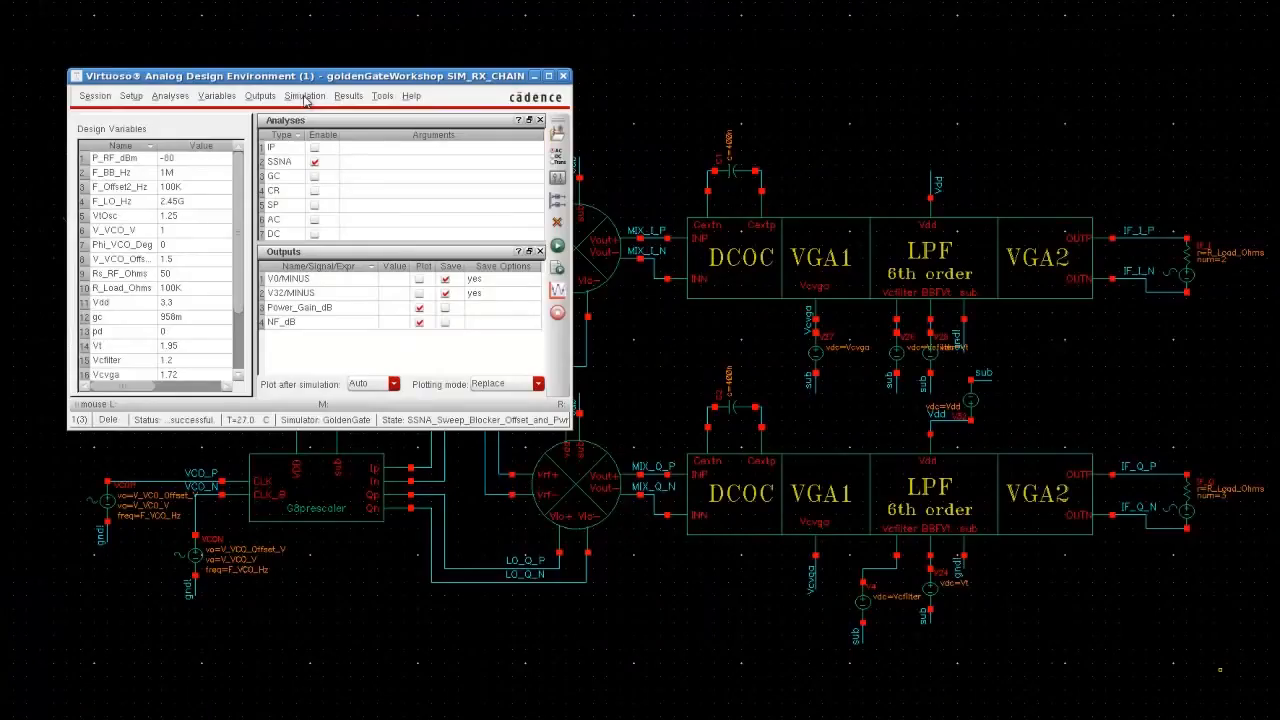
# In Simulation > Job Manager, add a new job named ET_State2
pyautogui.click(304, 96)
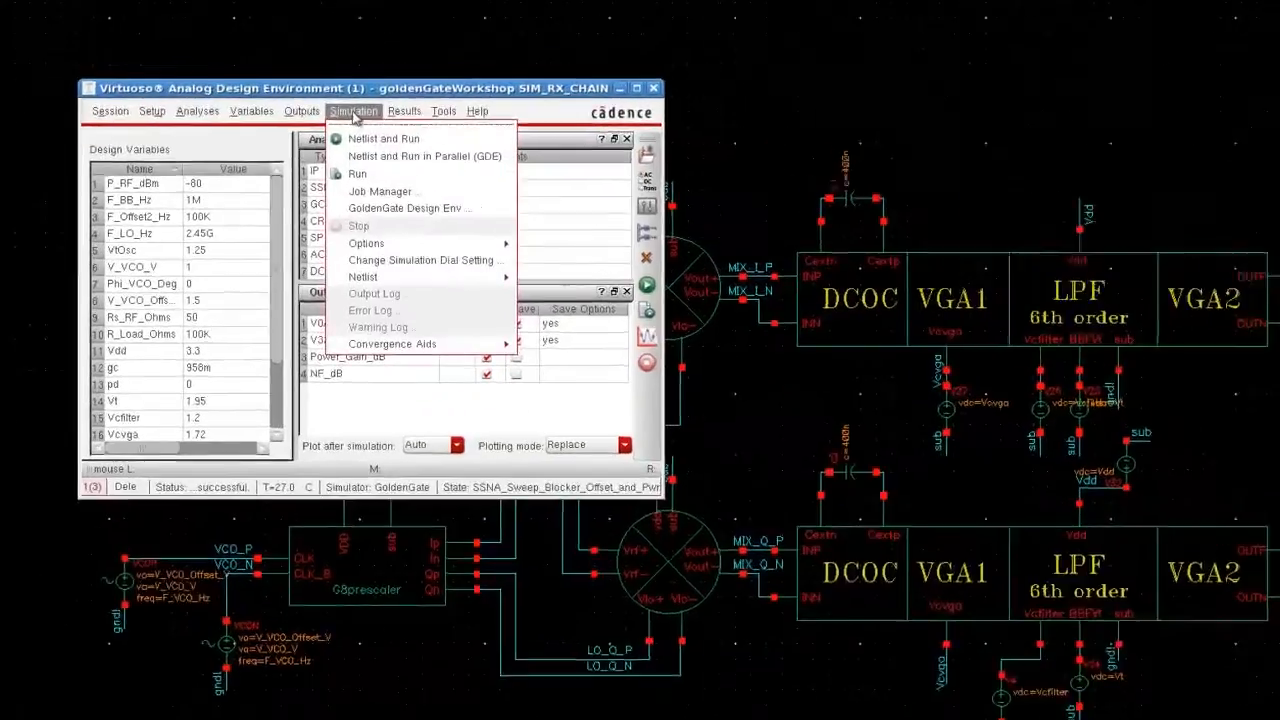
pyautogui.click(381, 191)
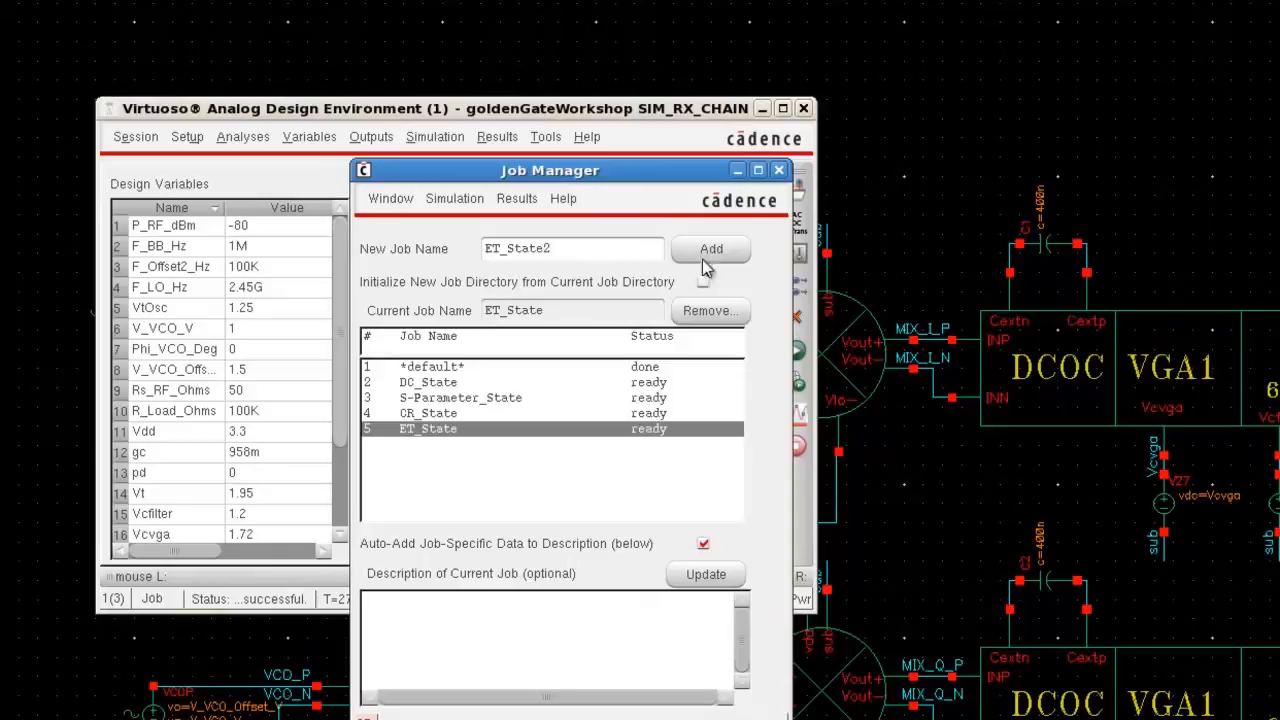
pyautogui.click(710, 249)
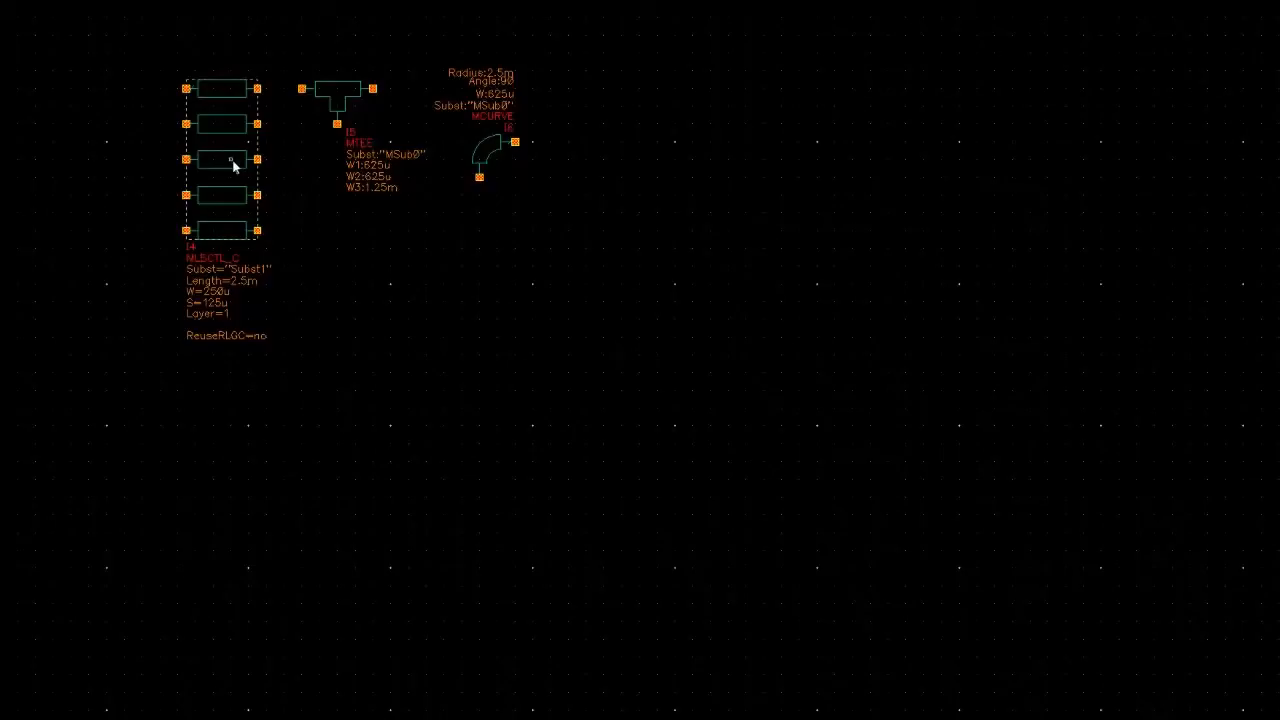
# Select the MLSCTL_C coupled microstrip line instance in the schematic
pyautogui.click(338, 90)
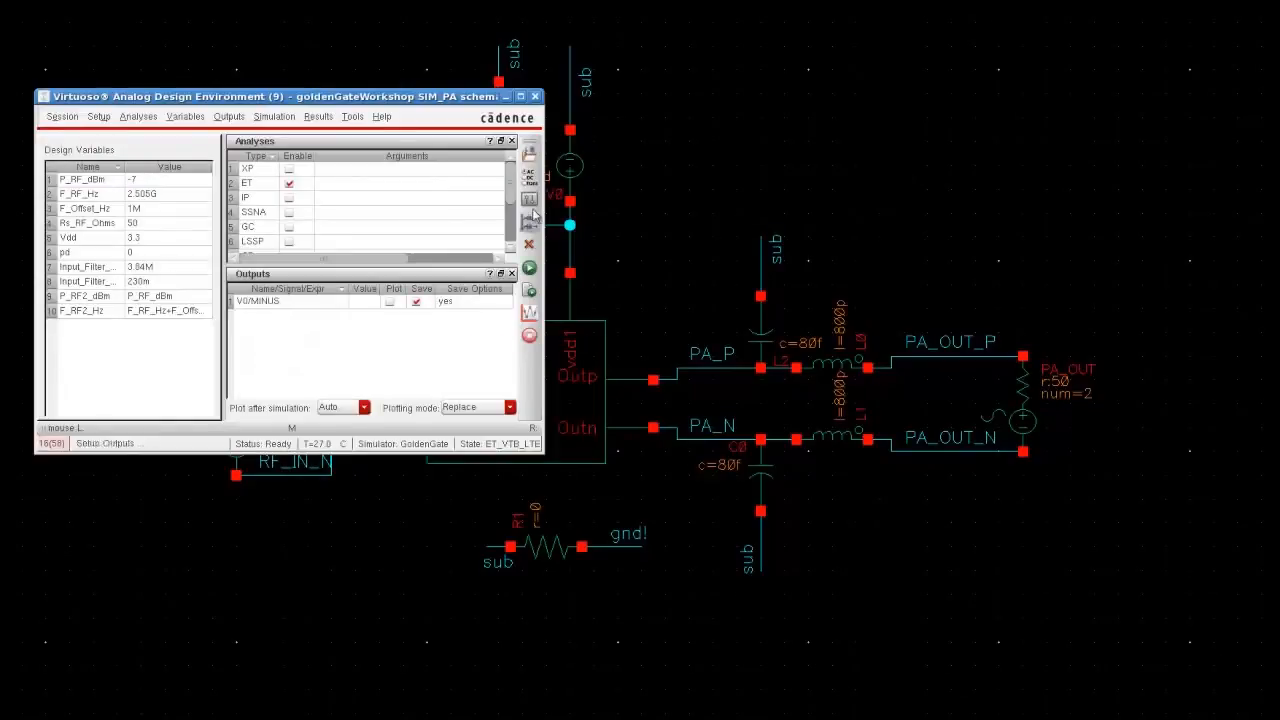
# From ET > Main, edit the LTE_TestBench_10_MHz test bench stimulus
pyautogui.doubleClick(245, 182)
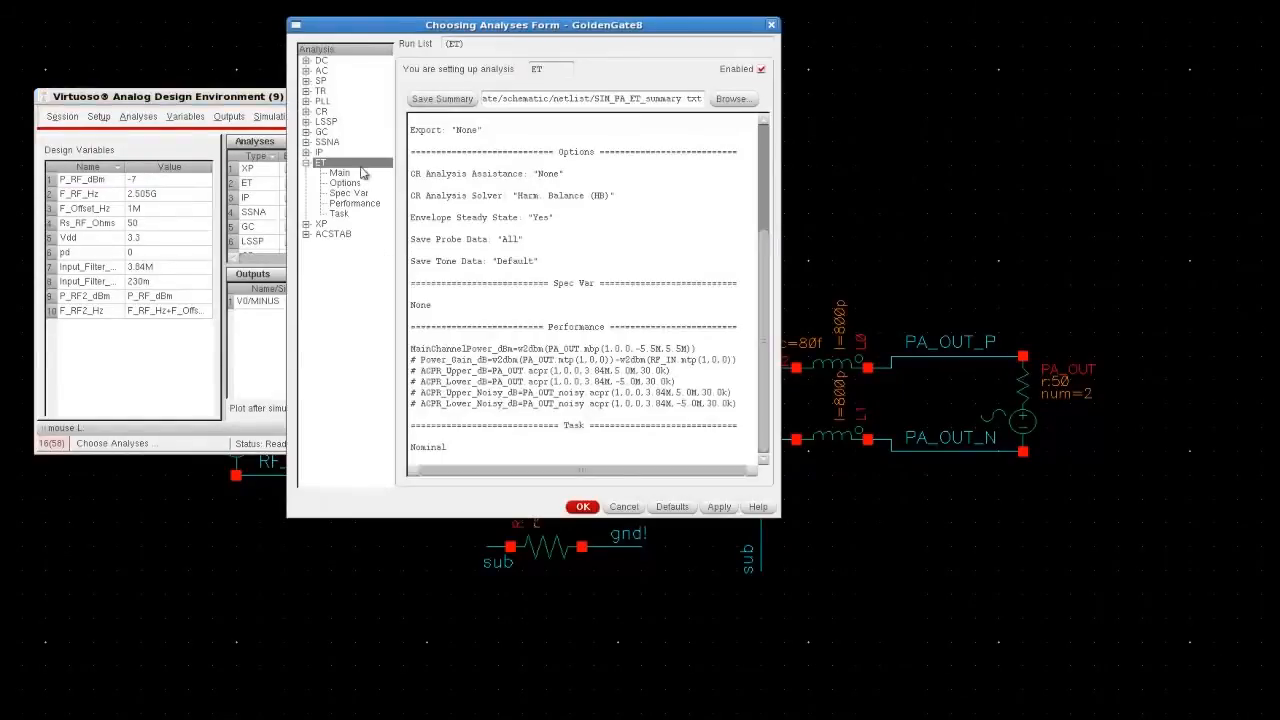
pyautogui.click(340, 172)
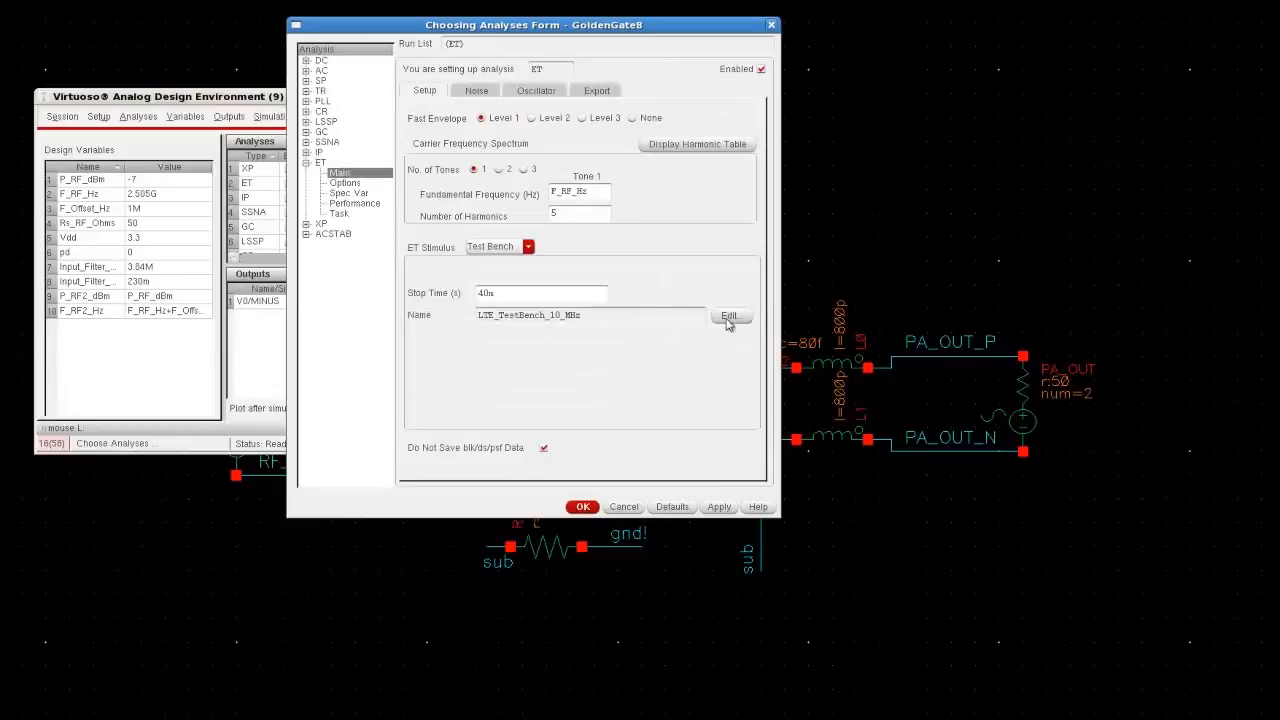
pyautogui.click(729, 315)
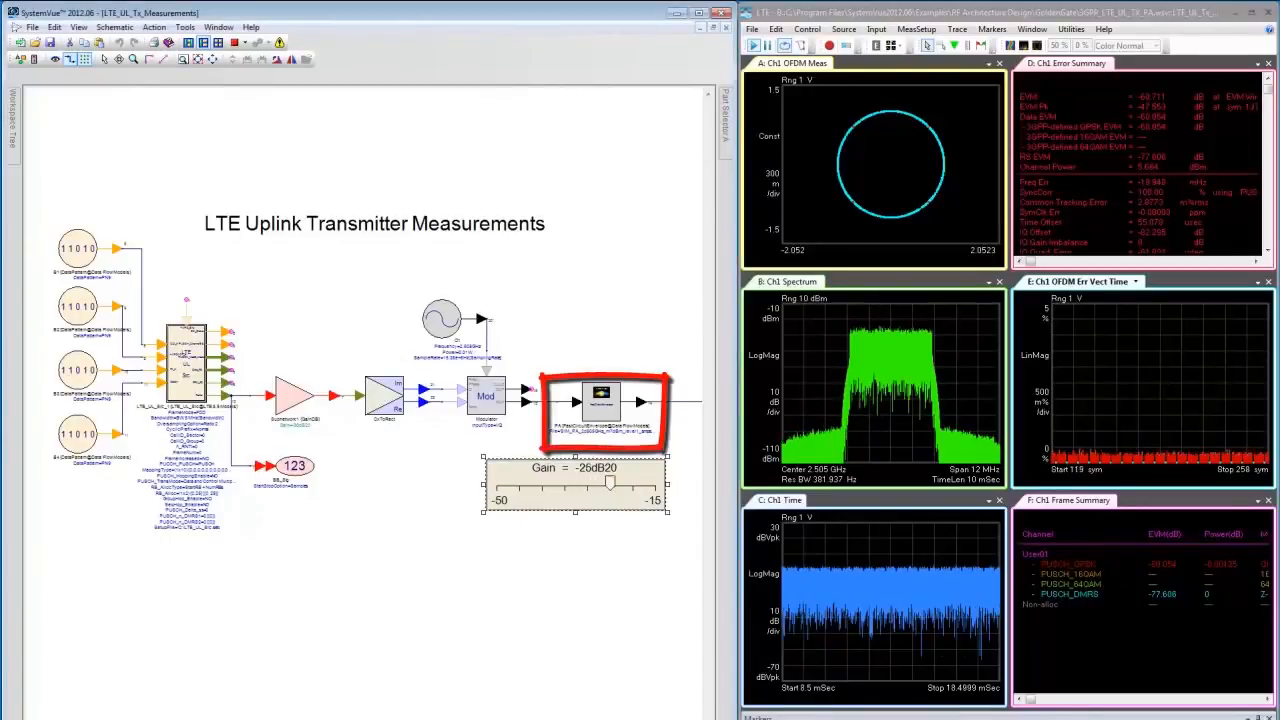
# Drag the PA Gain slider from -26 dB up to -21 dB
pyautogui.moveTo(610, 484); pyautogui.dragTo(628, 484)
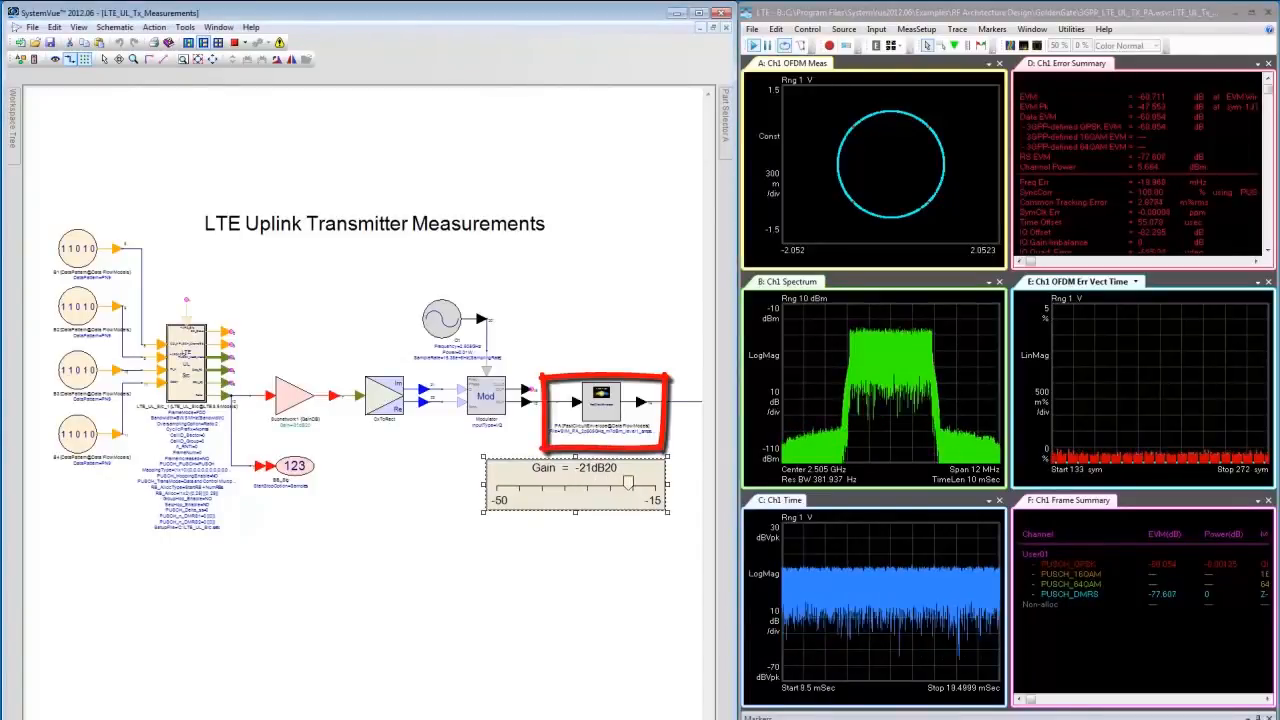